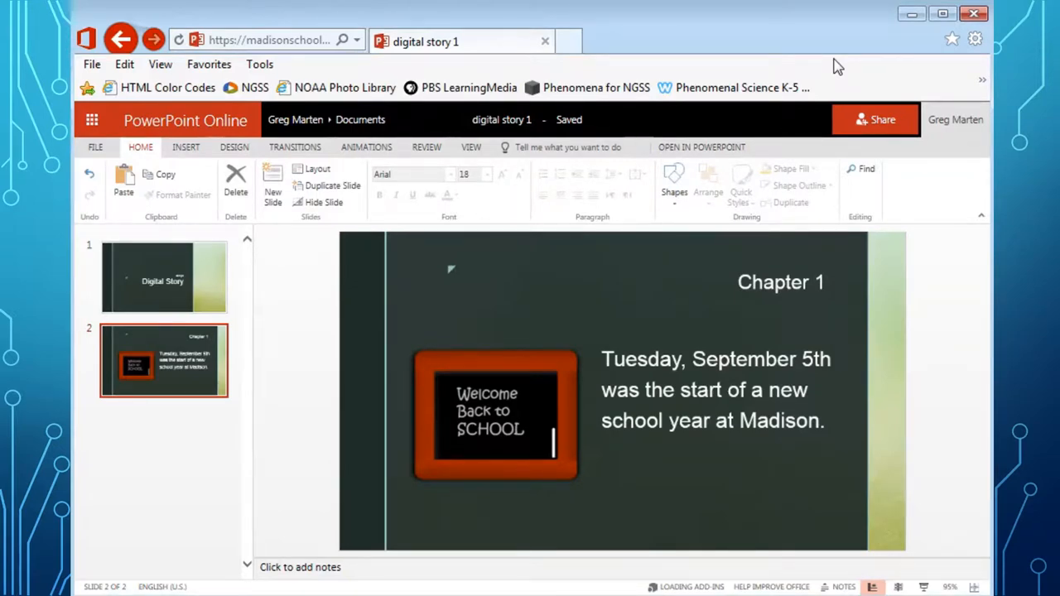
mouse_move(777, 82)
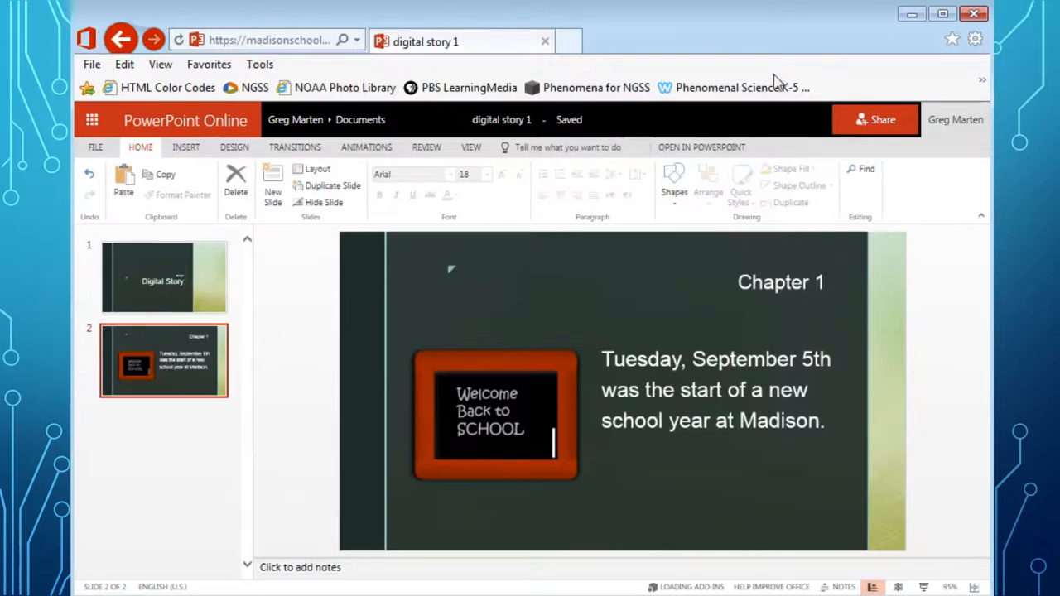
mouse_move(622, 140)
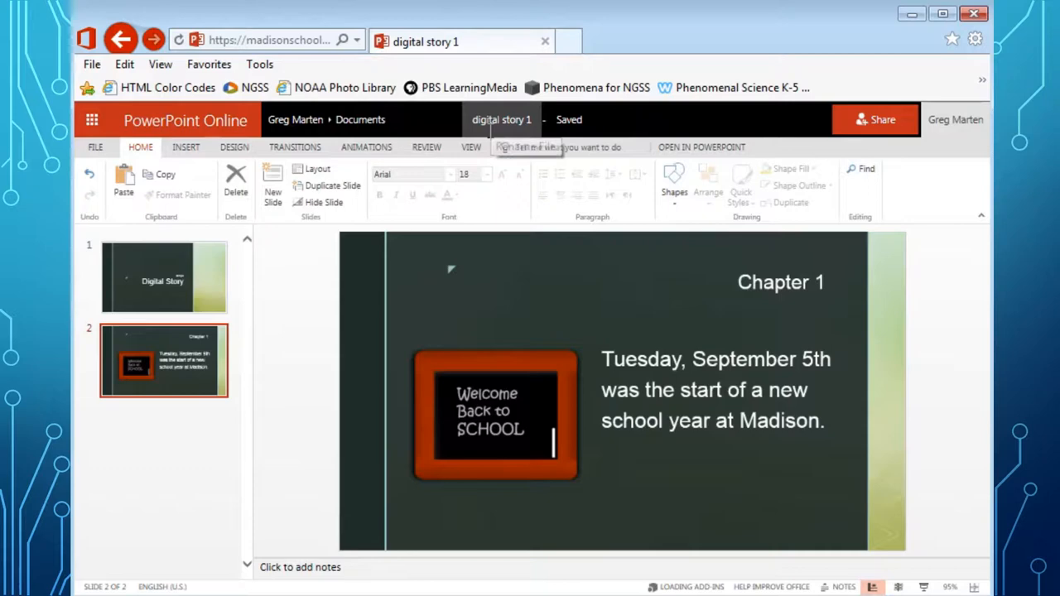
mouse_move(501, 119)
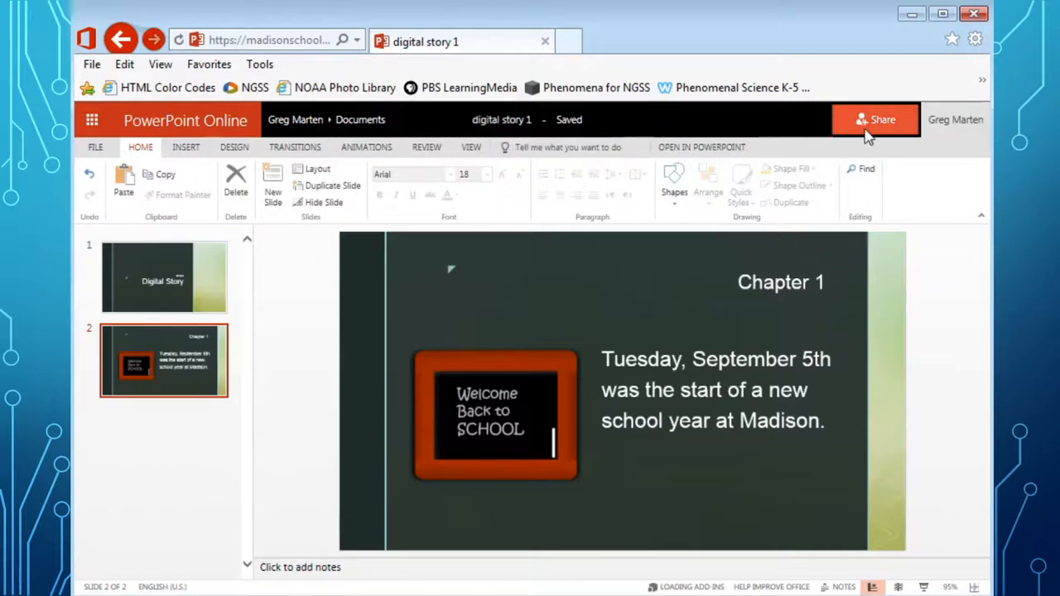
mouse_move(853, 137)
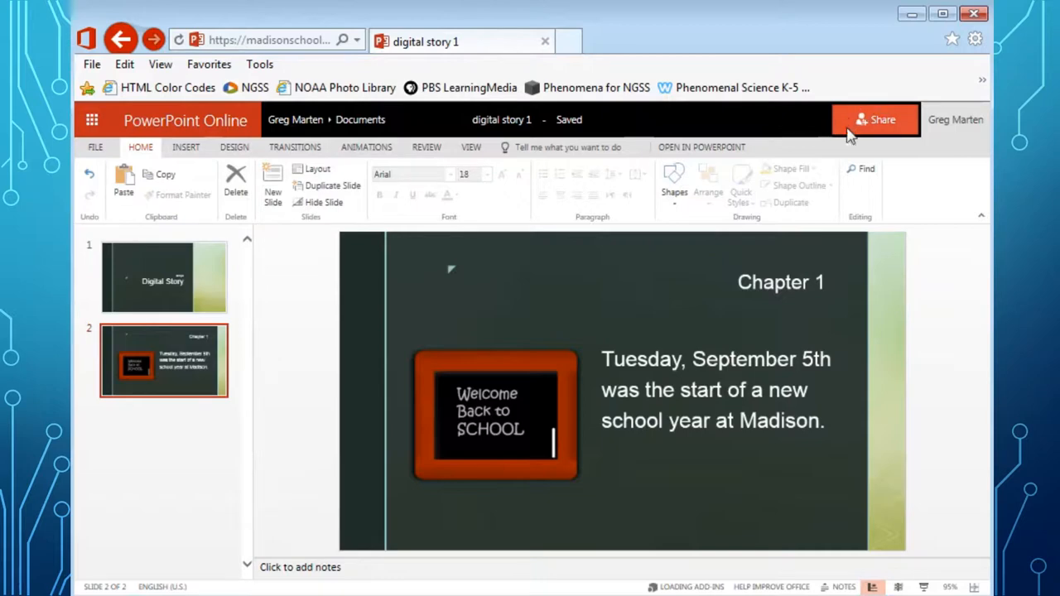
mouse_move(847, 115)
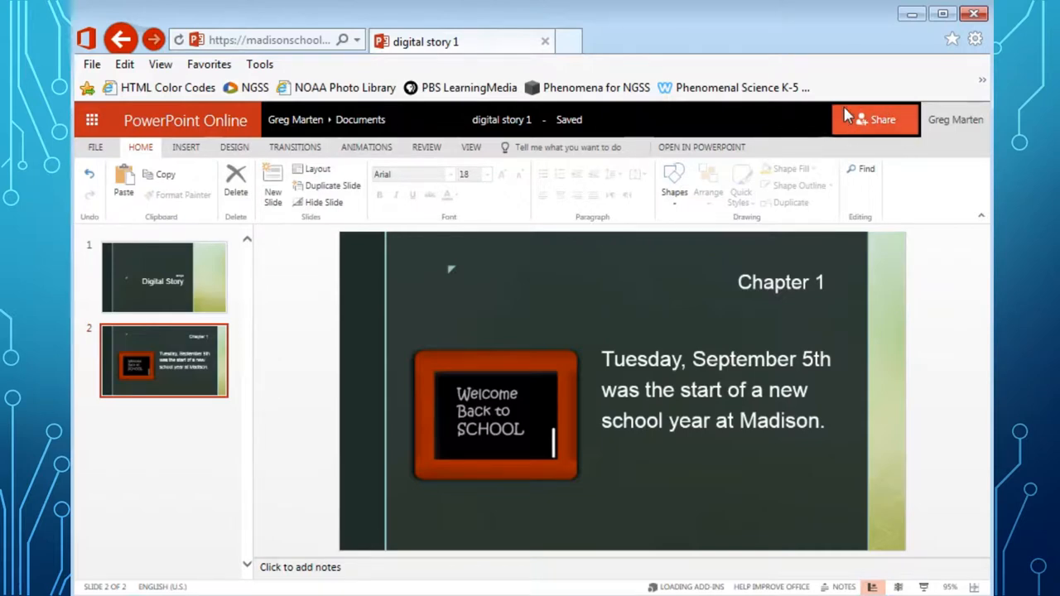
mouse_move(845, 123)
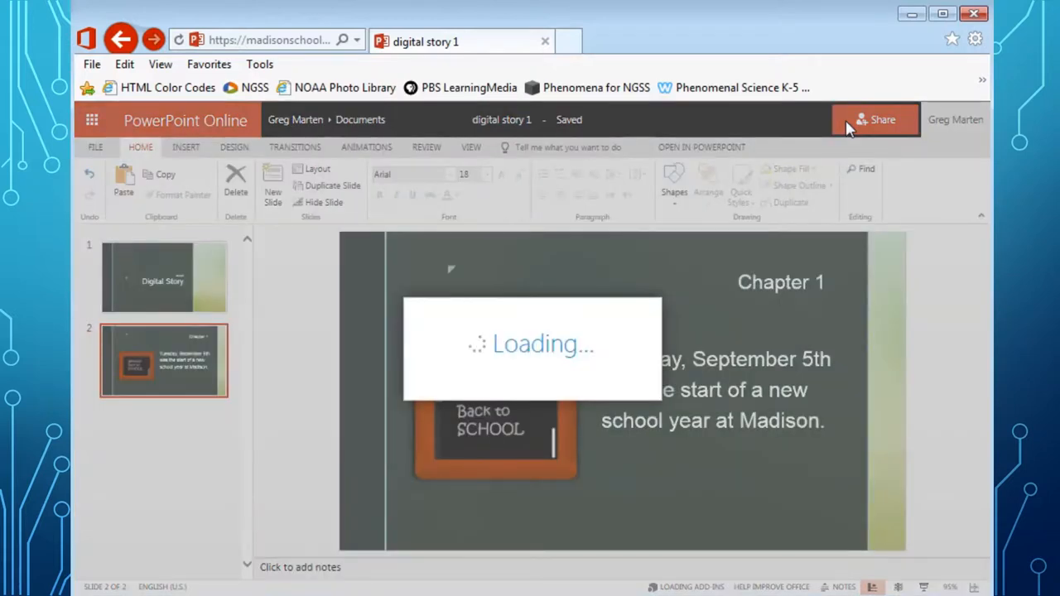
- Open the Send Link sharing pane for 'digital story 1'
click(876, 119)
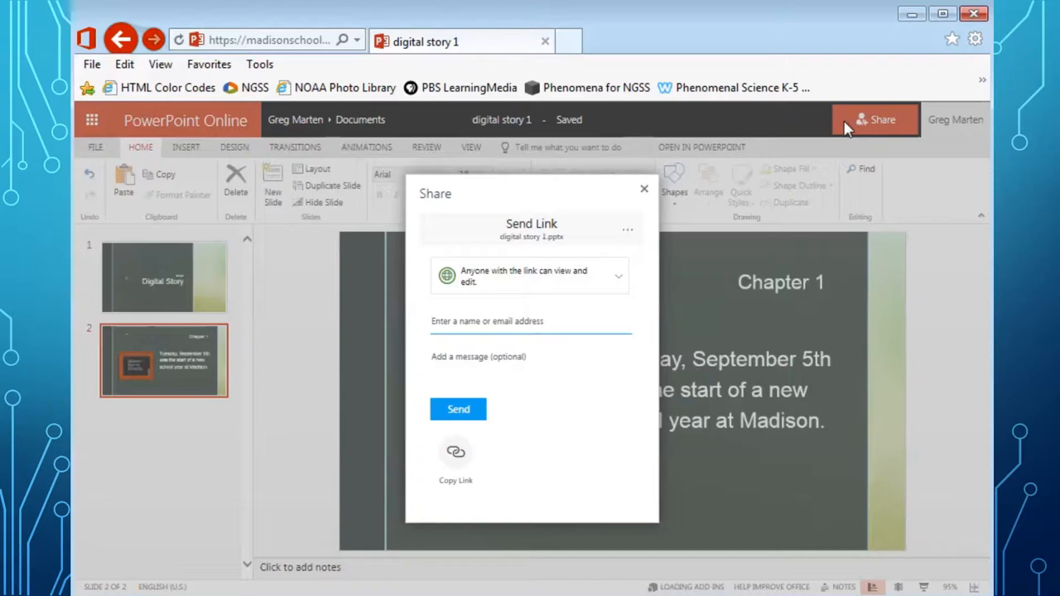
mouse_move(644, 320)
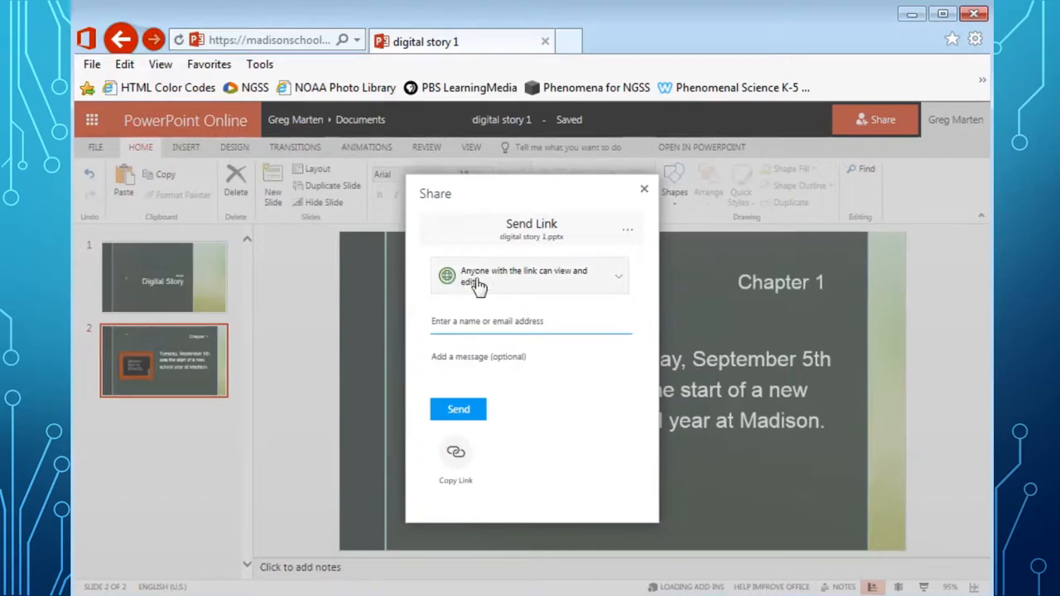
mouse_move(580, 288)
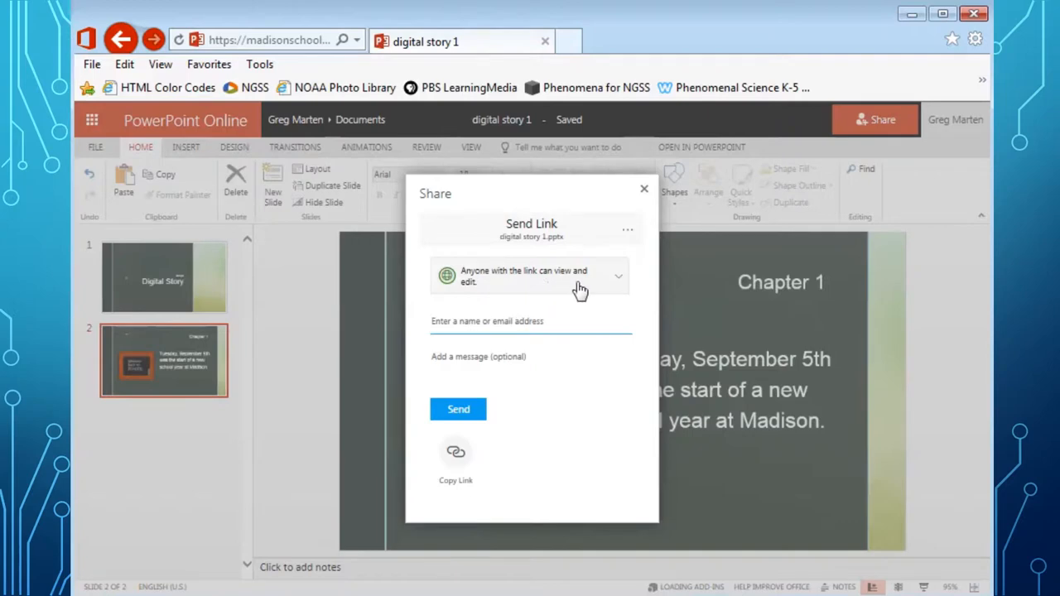
mouse_move(622, 287)
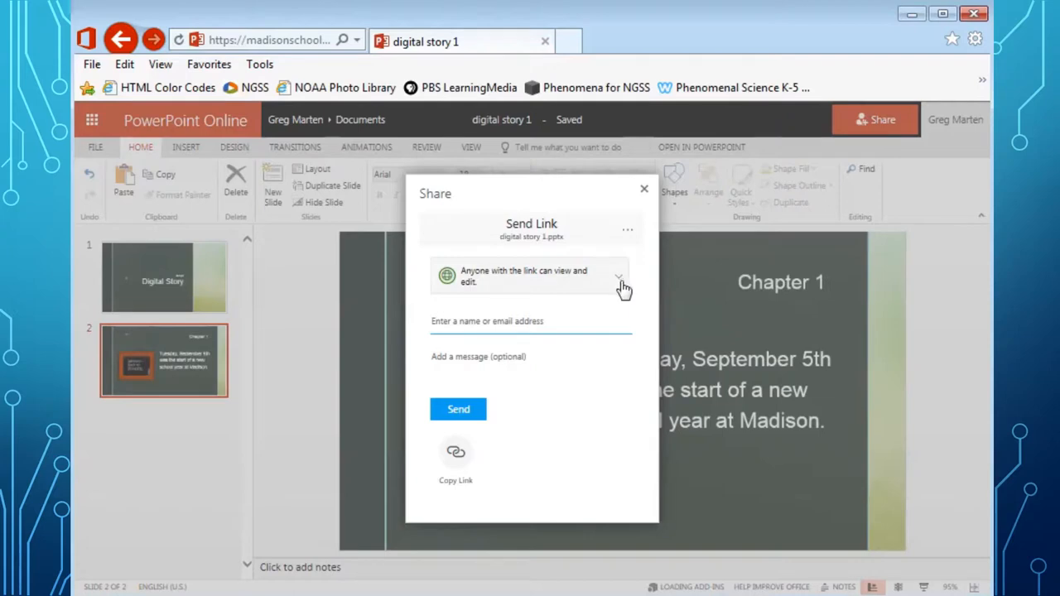
mouse_move(609, 291)
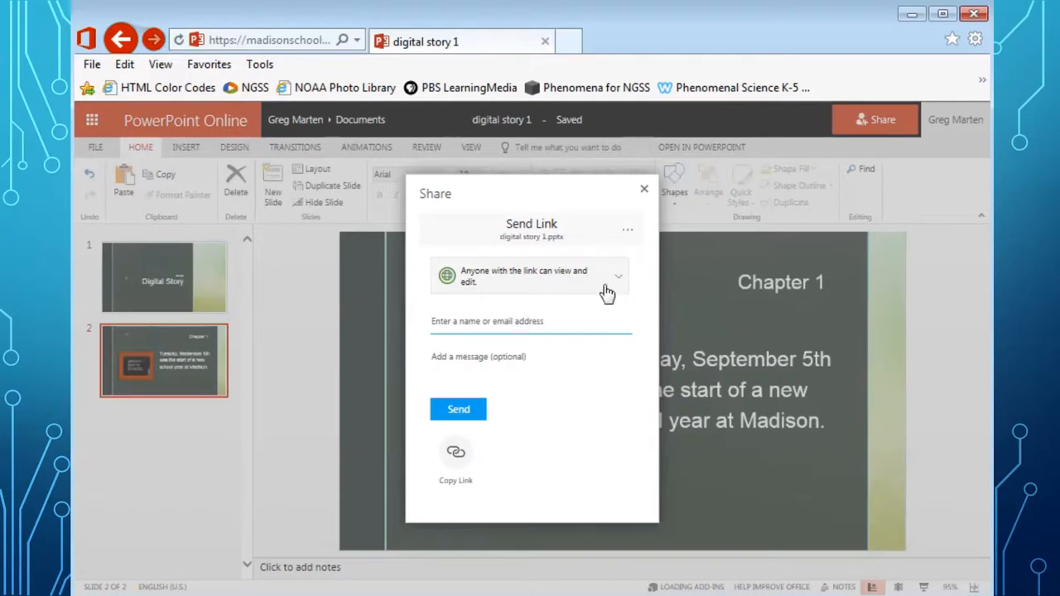
- Restrict the sharing link to Specific people, keeping editing access
click(617, 275)
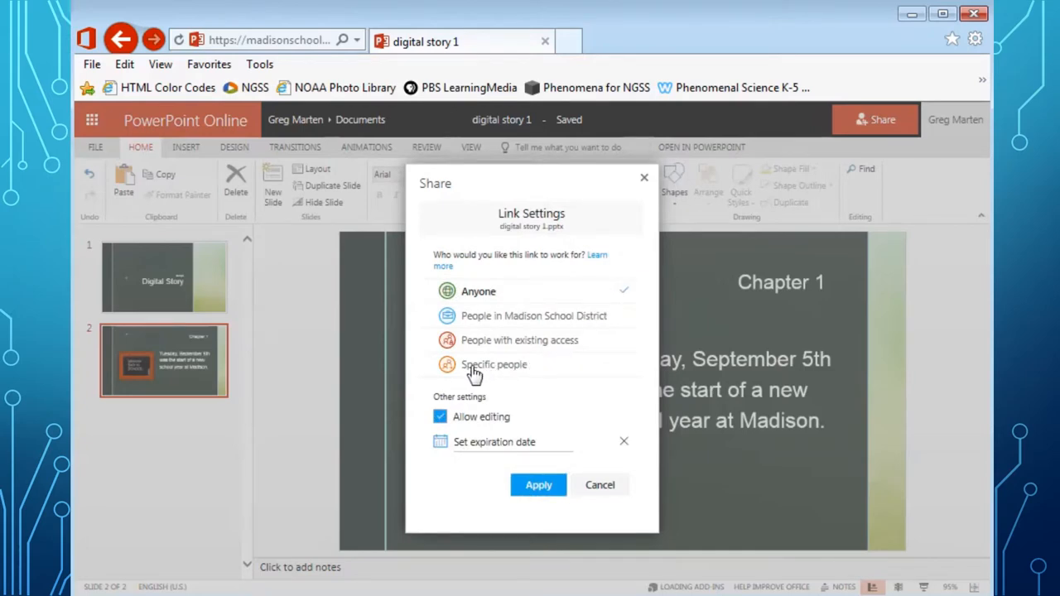
mouse_move(540, 374)
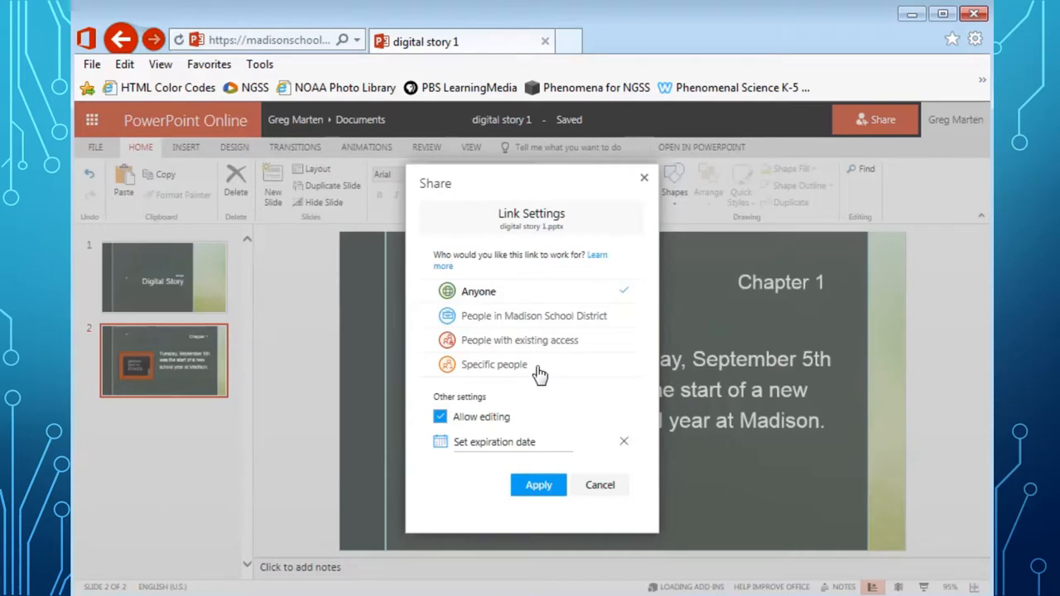
mouse_move(497, 369)
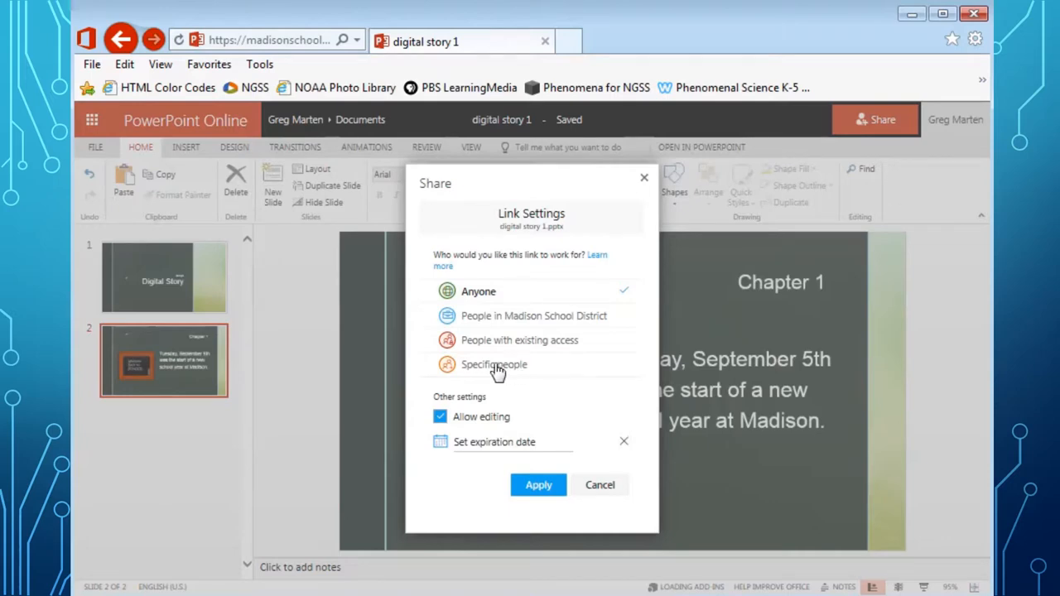
mouse_move(483, 366)
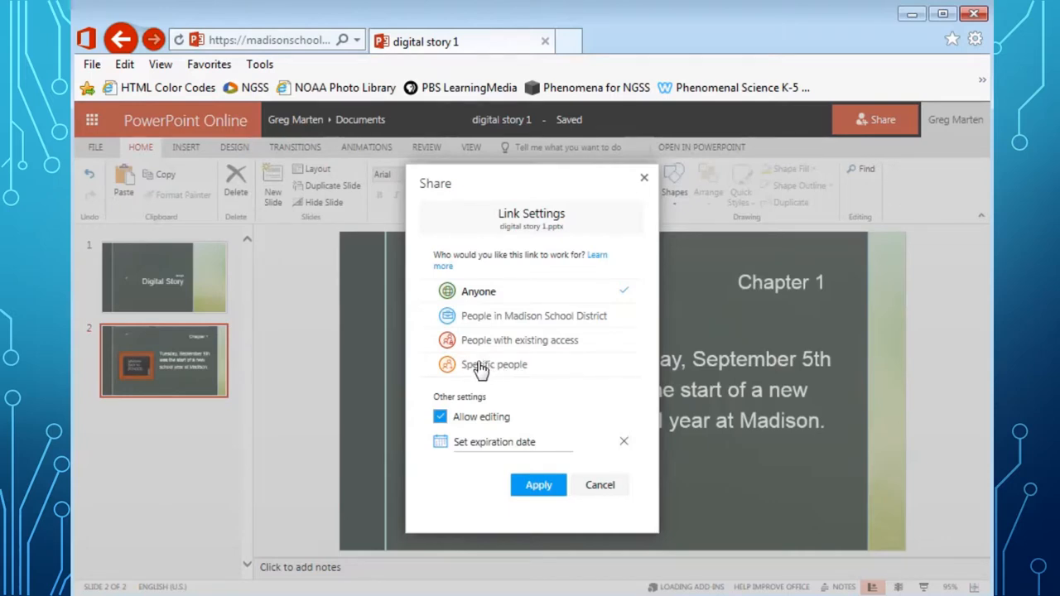
click(495, 364)
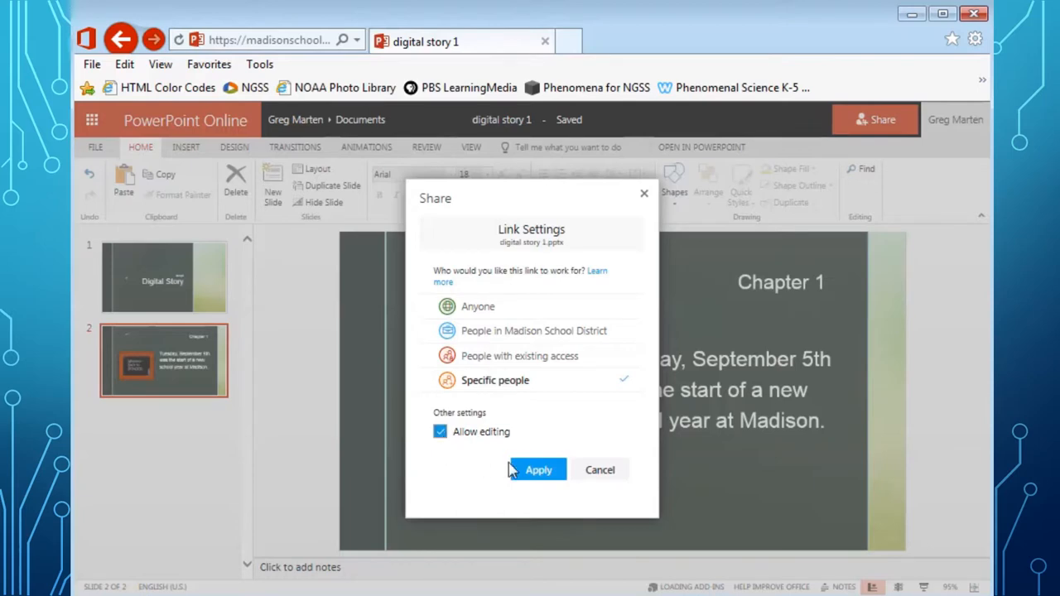
click(538, 469)
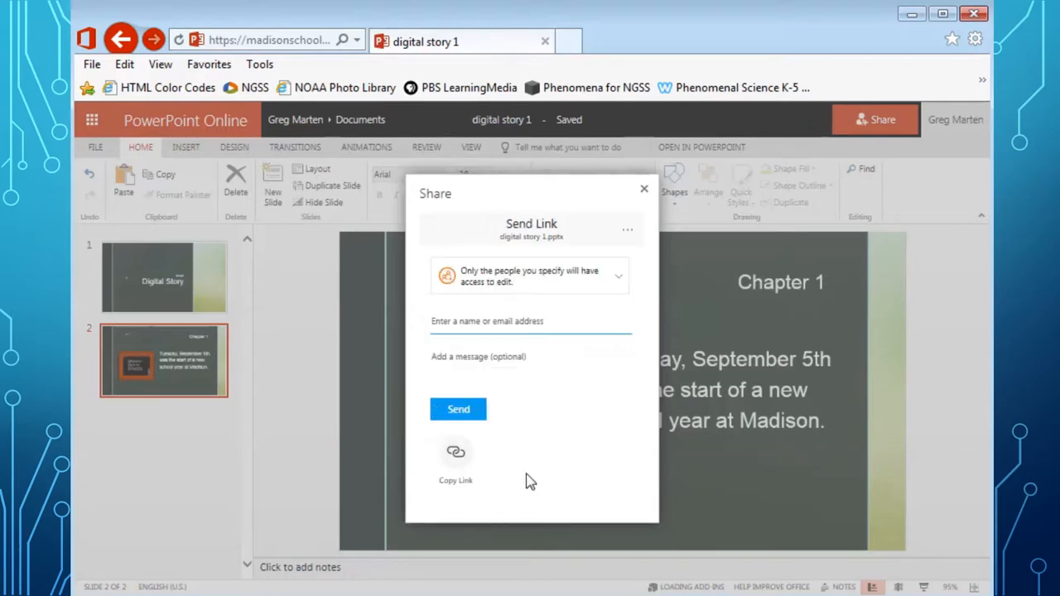
click(530, 322)
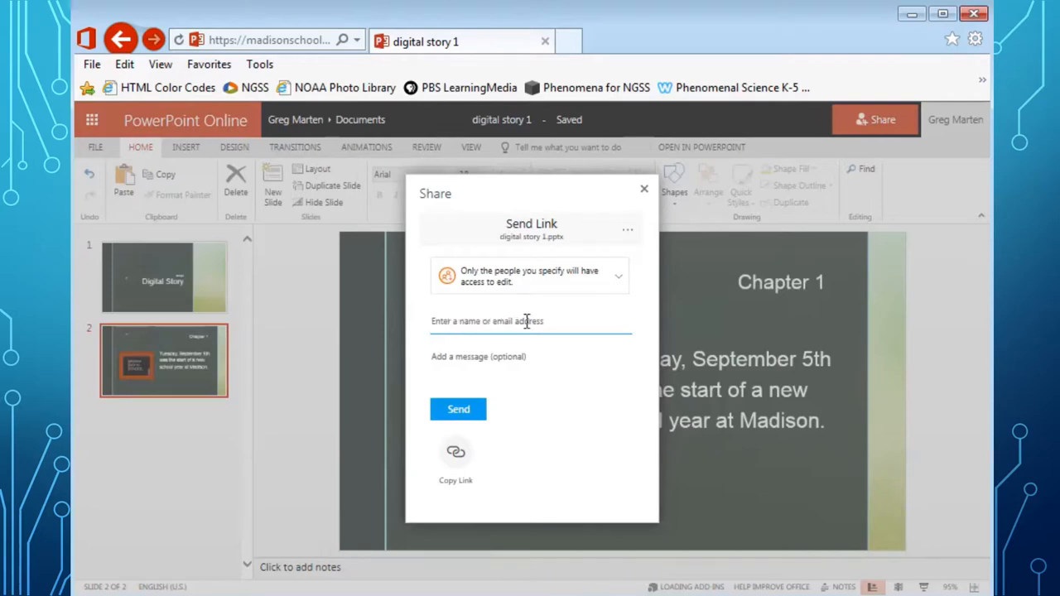
click(530, 322)
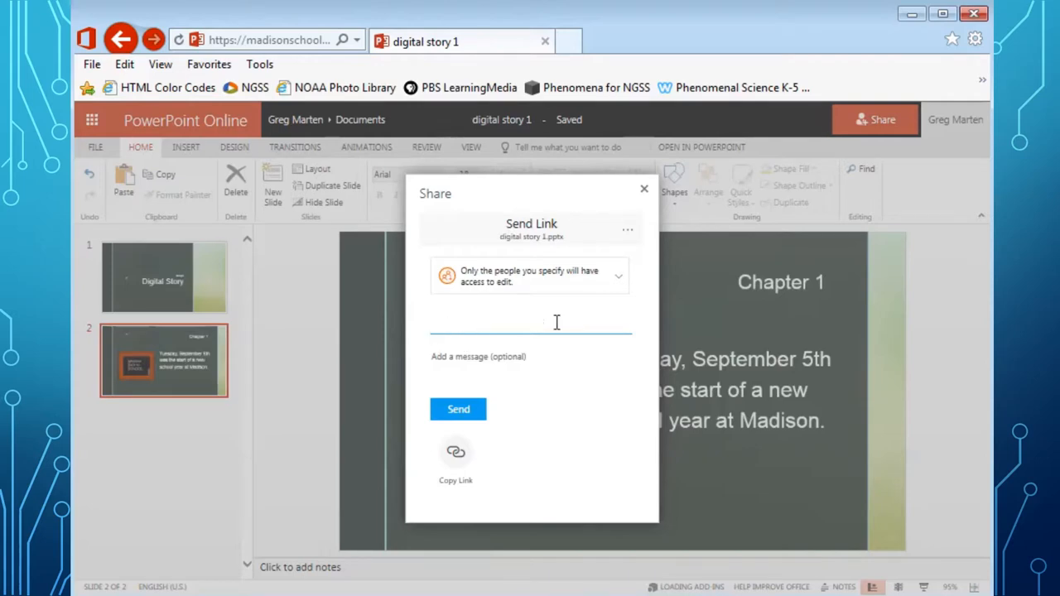
text(word)
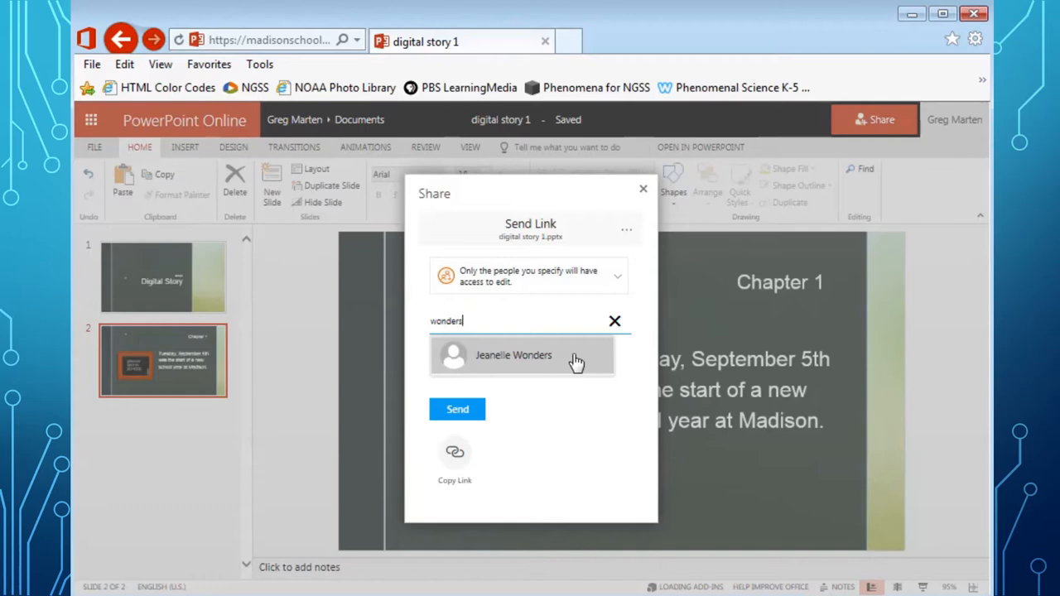
click(513, 355)
text(Just a)
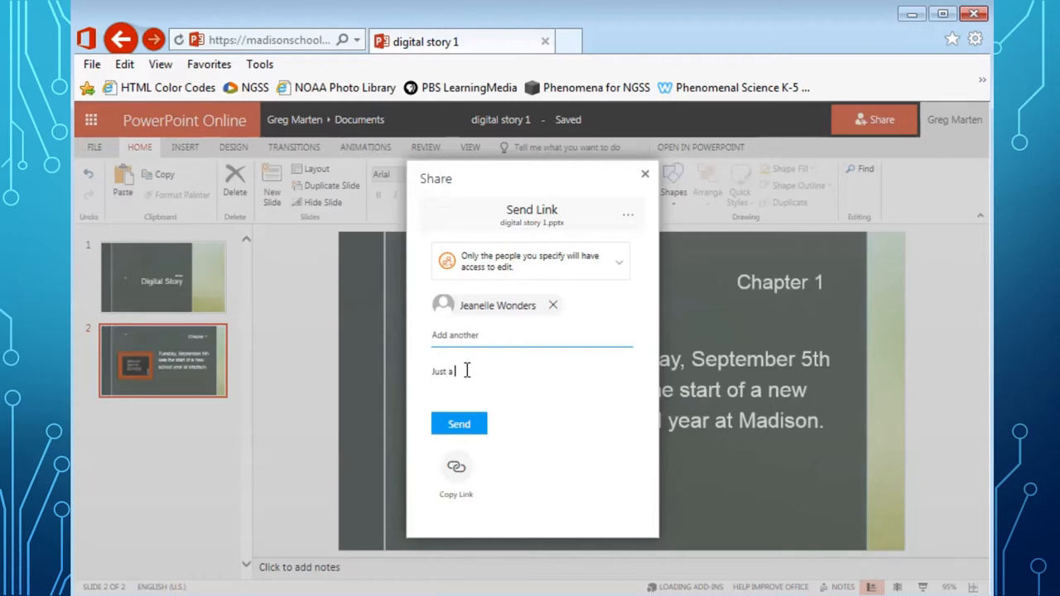
- Send the edit link with the note 'Just a test share'
text(test share)
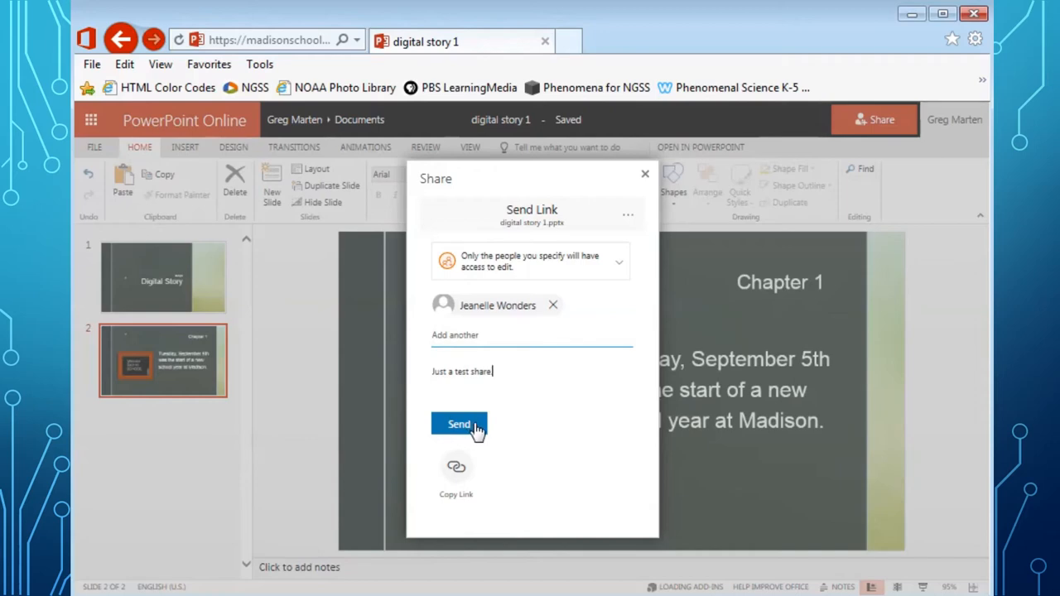
click(459, 425)
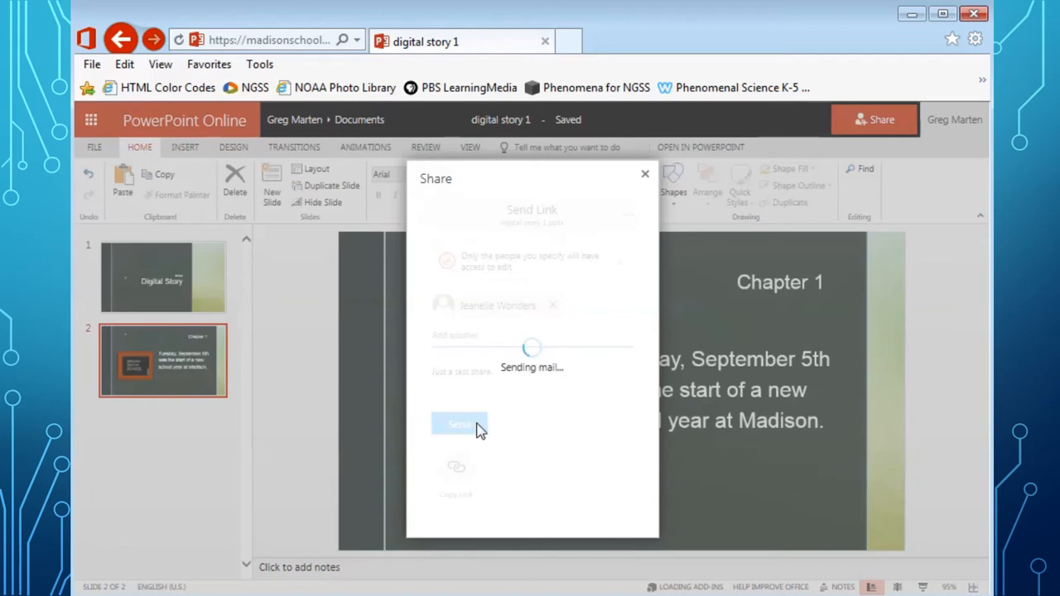
click(459, 425)
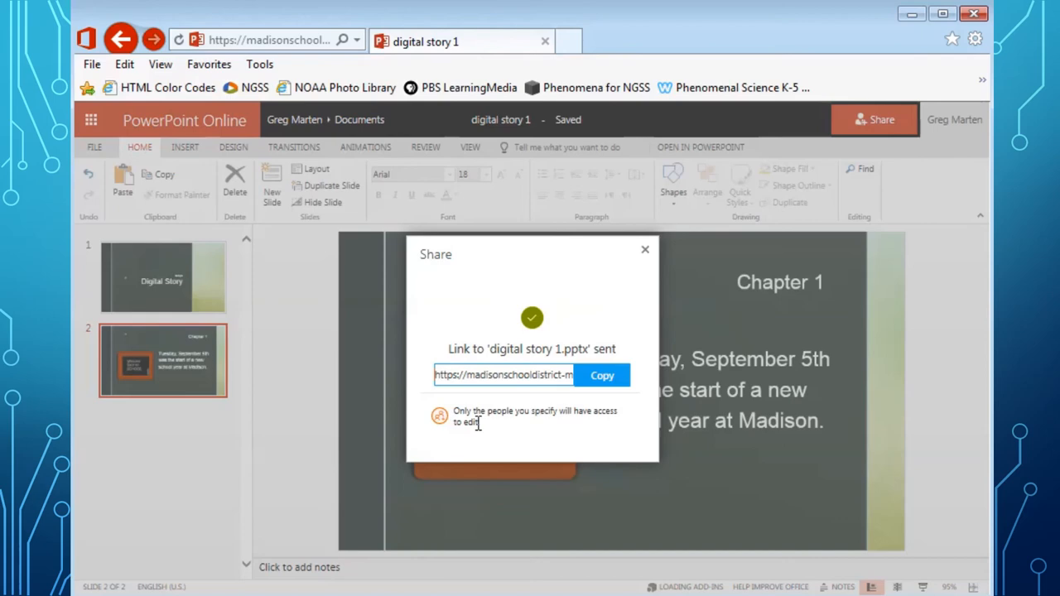
mouse_move(490, 436)
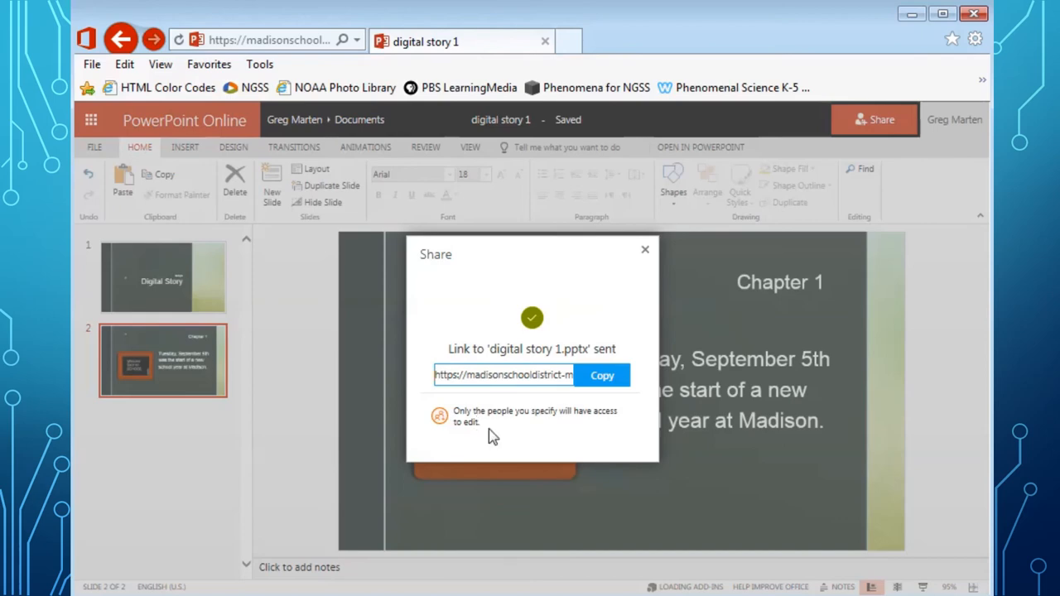
mouse_move(602, 452)
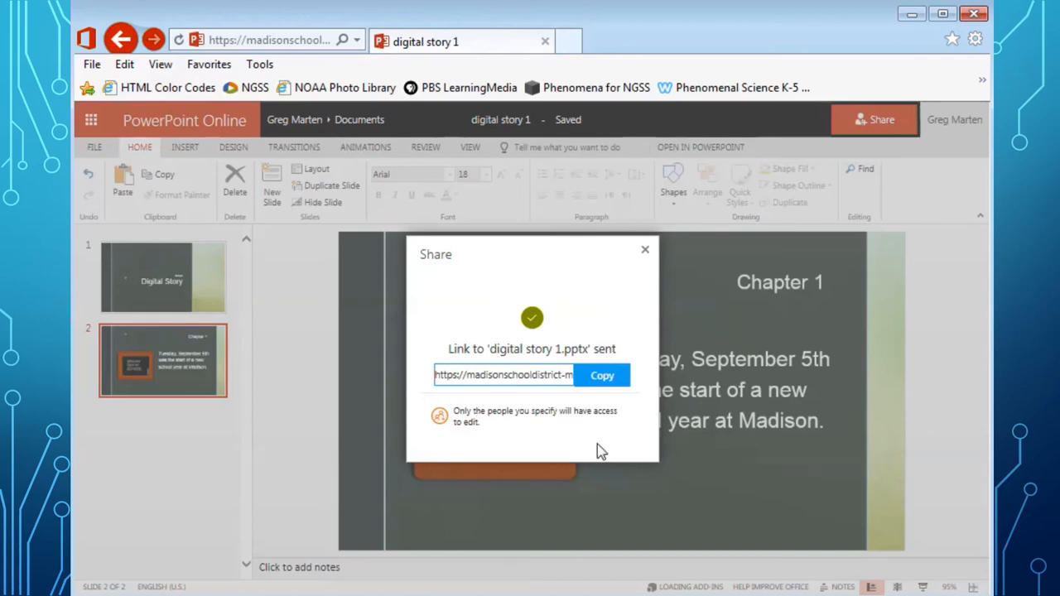
mouse_move(667, 346)
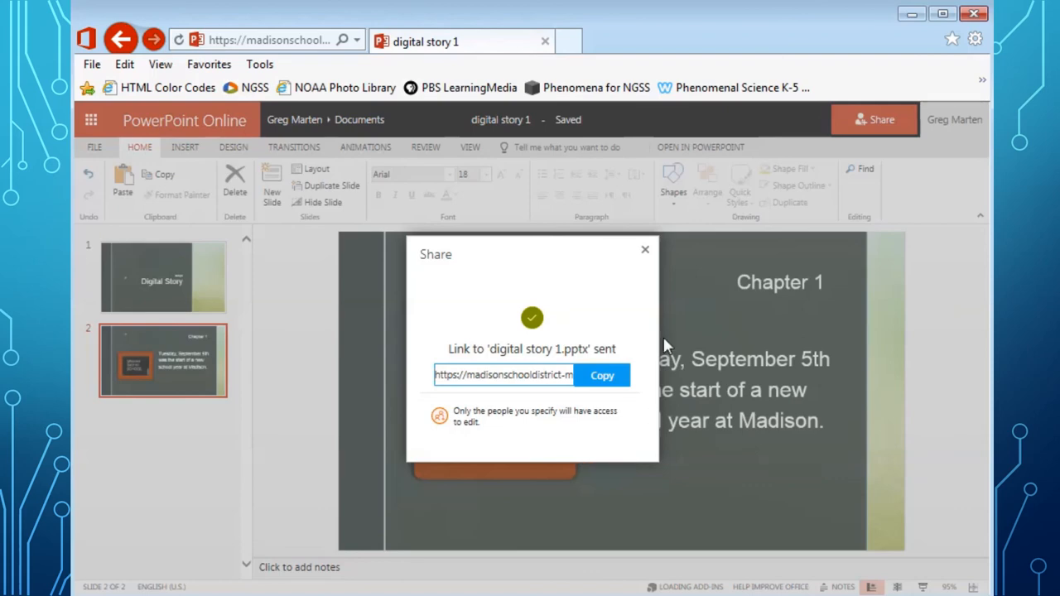